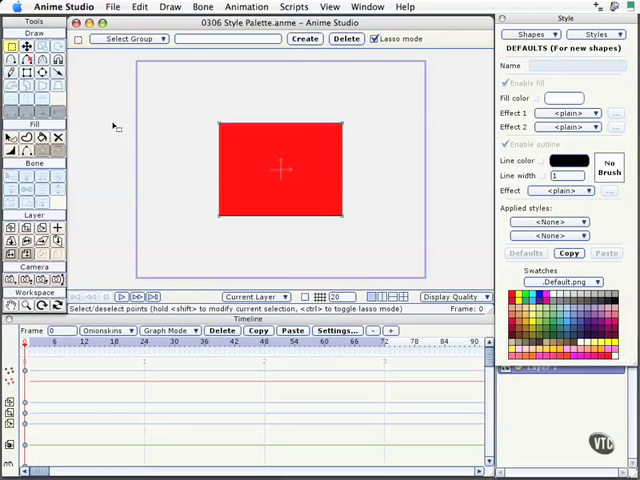
{"action": "mouse_move", "coordinate": [380, 72]}
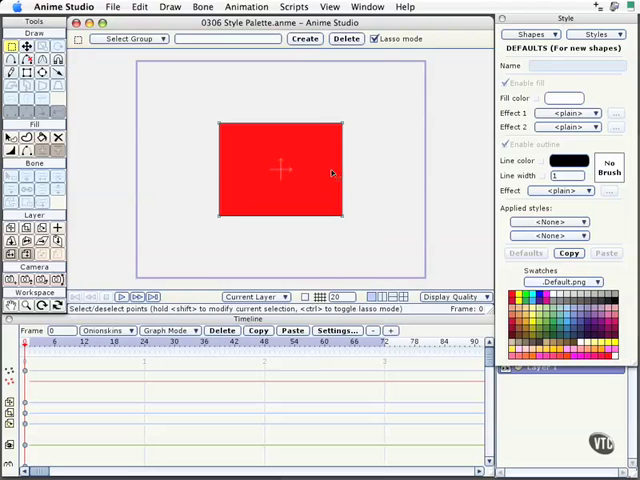
{"action": "mouse_move", "coordinate": [292, 188]}
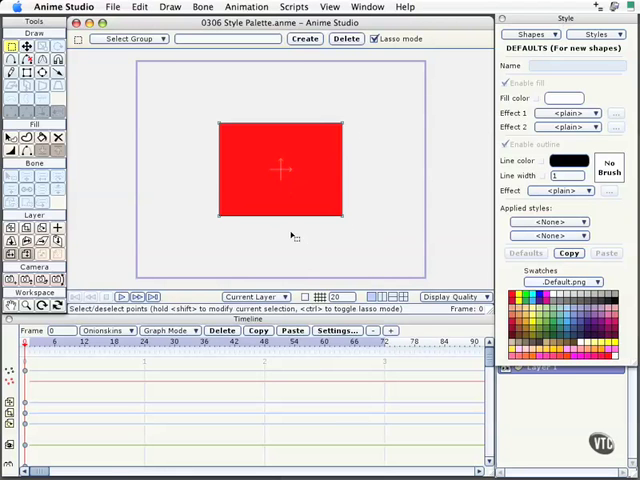
{"action": "mouse_move", "coordinate": [332, 232]}
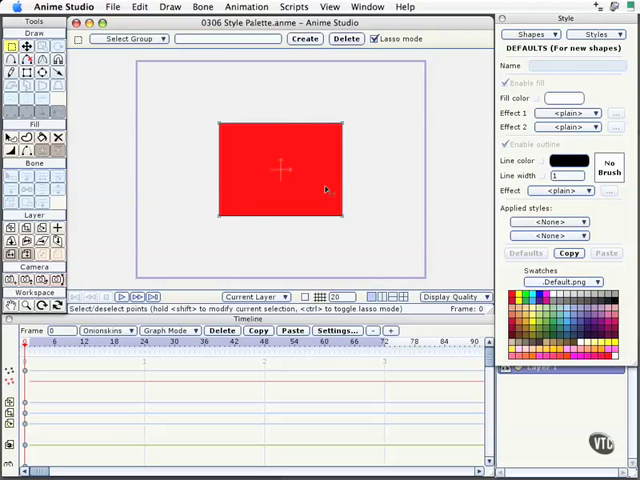
{"action": "mouse_move", "coordinate": [390, 204]}
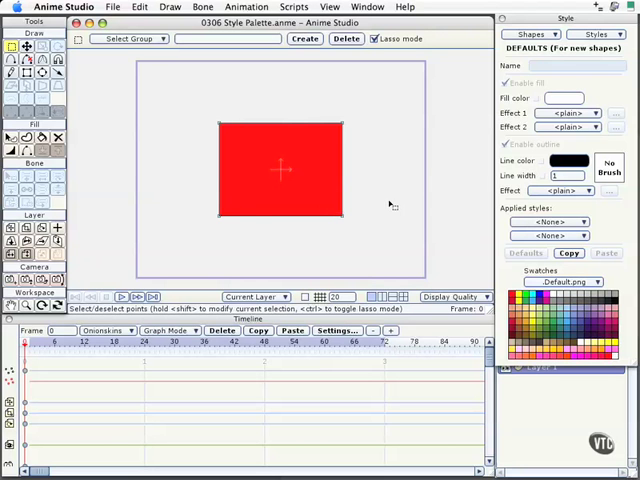
{"action": "mouse_move", "coordinate": [408, 200]}
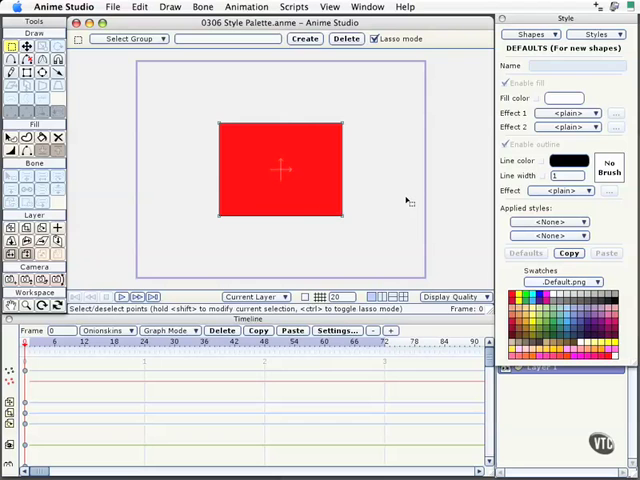
{"action": "mouse_move", "coordinate": [412, 196]}
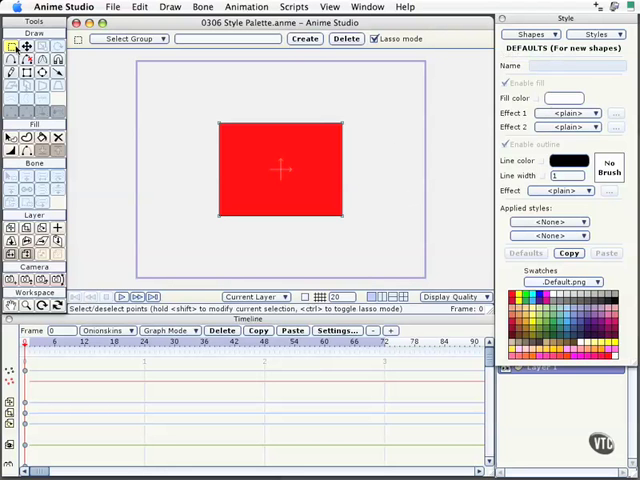
{"action": "mouse_move", "coordinate": [92, 86]}
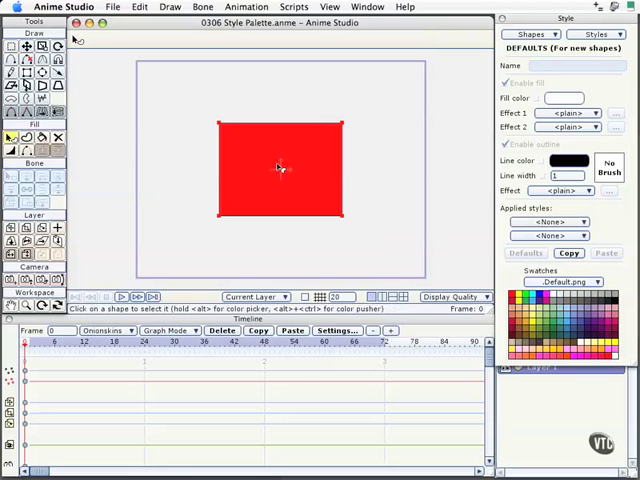
Select the red rectangle and name it 'rectangle' in the Style palette's Name field.
{"action": "left_click", "coordinate": [280, 168]}
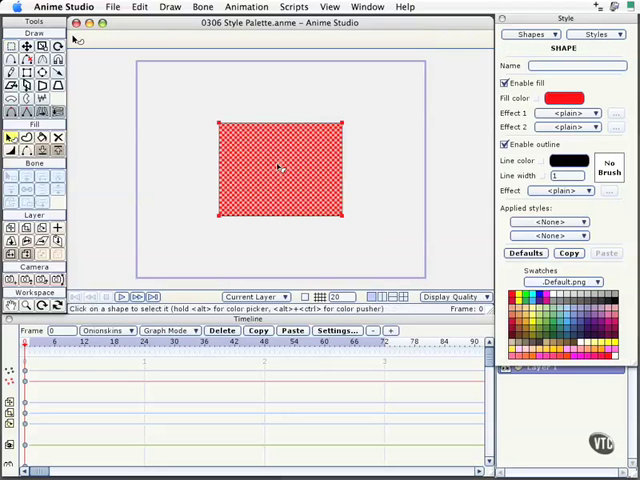
{"action": "mouse_move", "coordinate": [300, 138]}
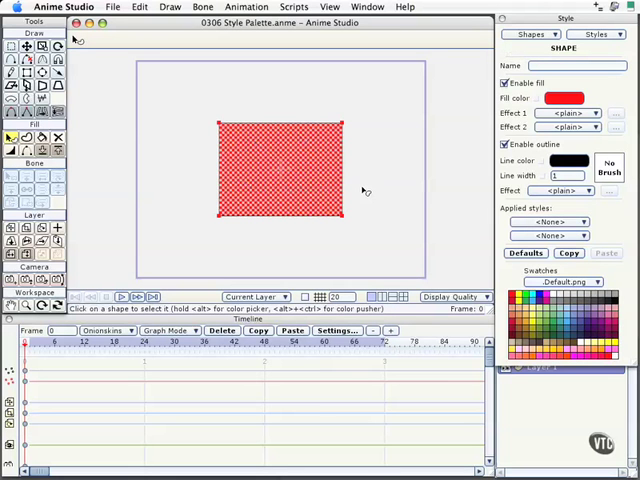
{"action": "mouse_move", "coordinate": [318, 176]}
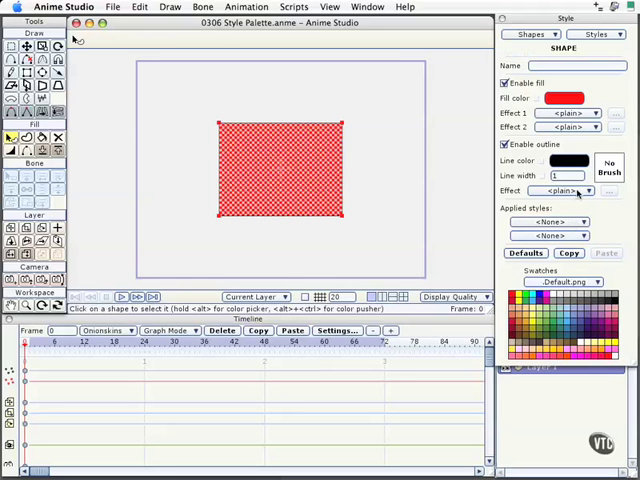
{"action": "mouse_move", "coordinate": [266, 146]}
{"action": "type", "text": "Red f"}
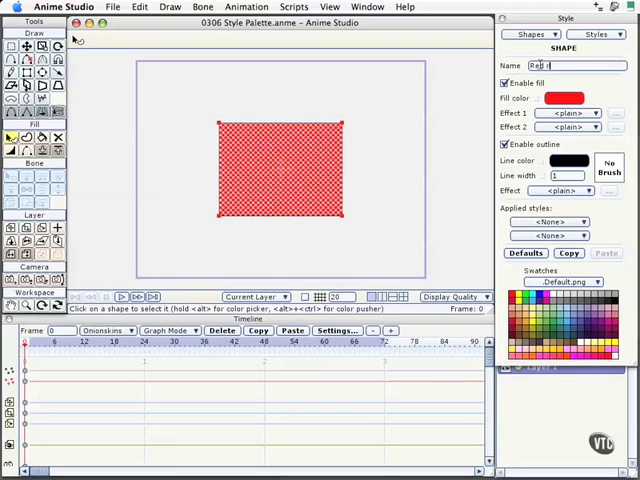
{"action": "type", "text": "rectangle"}
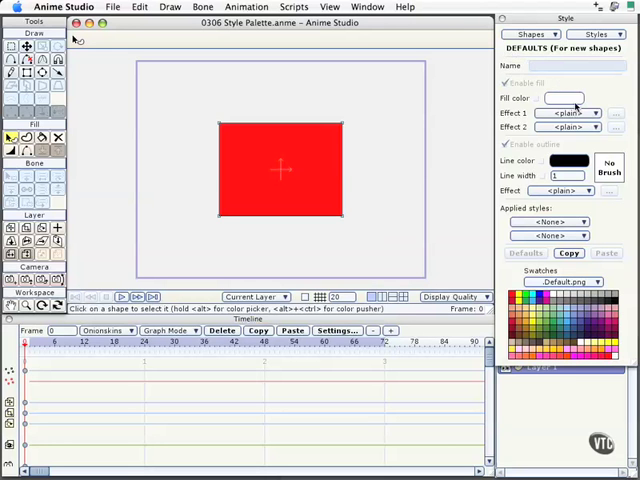
Reselect the Red rectangle shape so its fill and outline settings show in the Style palette.
{"action": "left_click", "coordinate": [280, 168]}
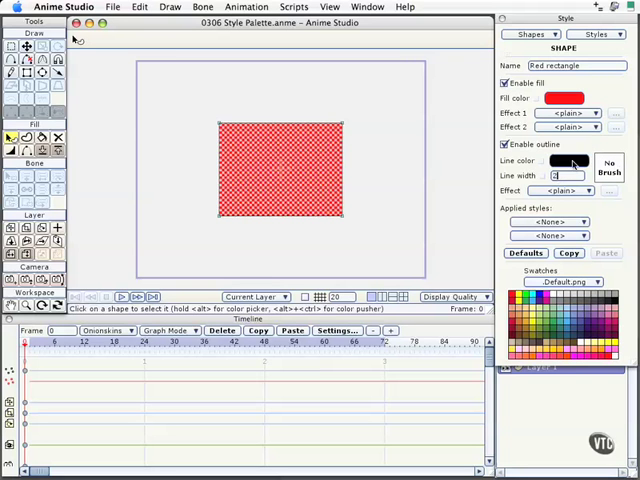
{"action": "left_click", "coordinate": [560, 160]}
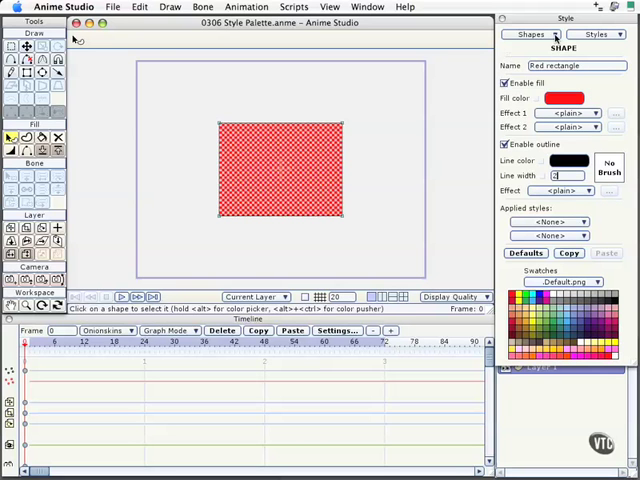
{"action": "left_click", "coordinate": [532, 36]}
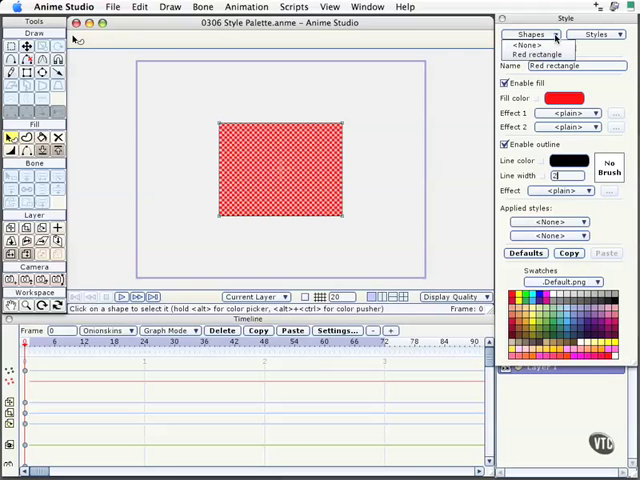
{"action": "left_click", "coordinate": [536, 54]}
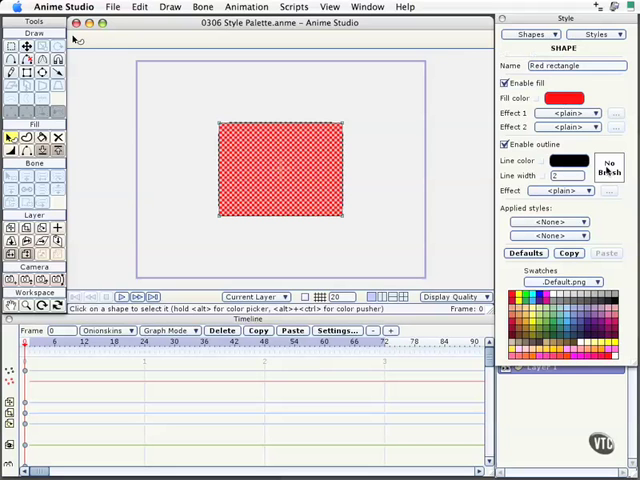
Choose a fuzzy brush for the Red rectangle's outline in Brush Settings and confirm it.
{"action": "left_click", "coordinate": [608, 170]}
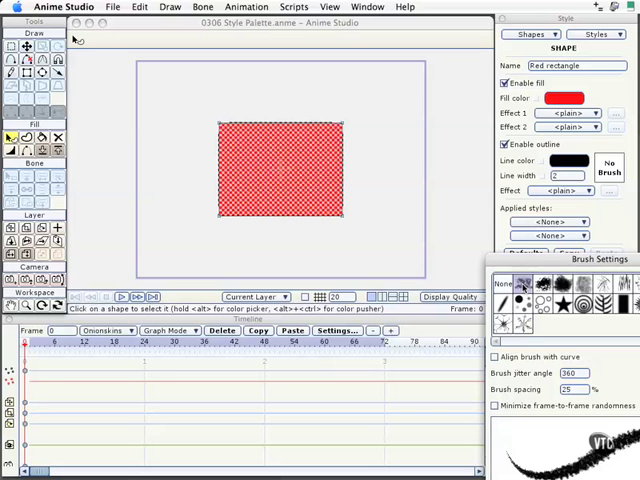
{"action": "mouse_move", "coordinate": [568, 264]}
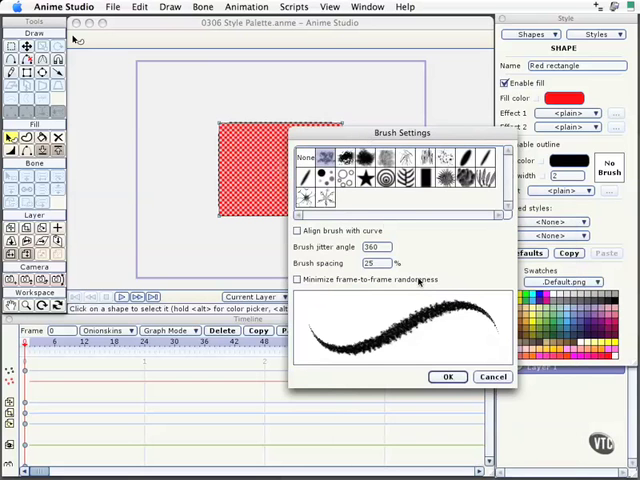
{"action": "mouse_move", "coordinate": [384, 292]}
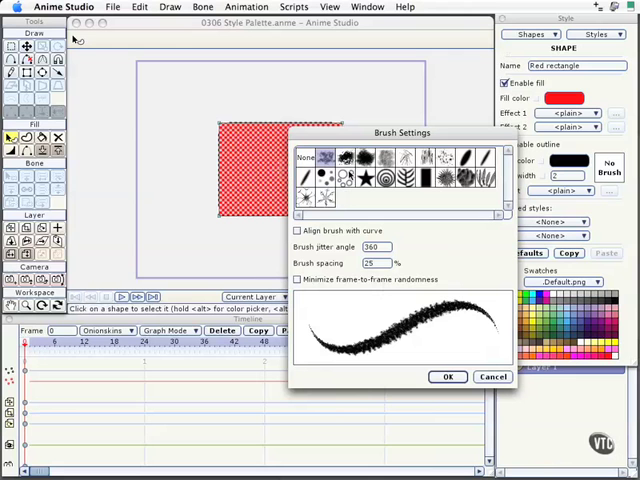
{"action": "mouse_move", "coordinate": [372, 280]}
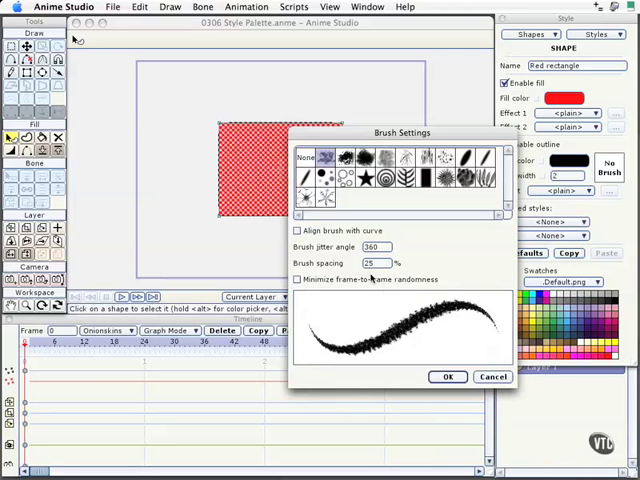
{"action": "mouse_move", "coordinate": [512, 412]}
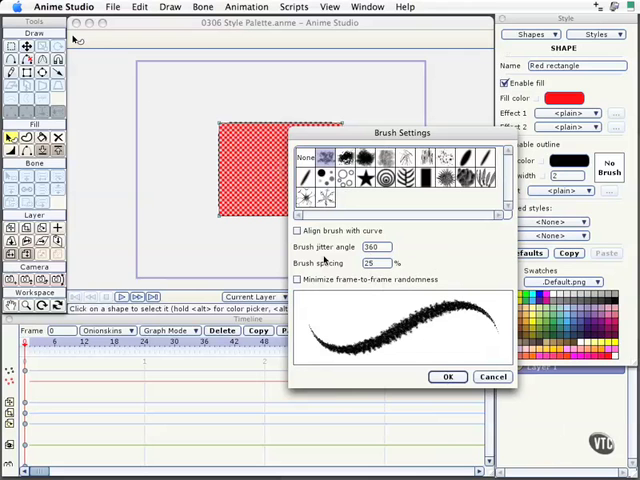
{"action": "mouse_move", "coordinate": [358, 316]}
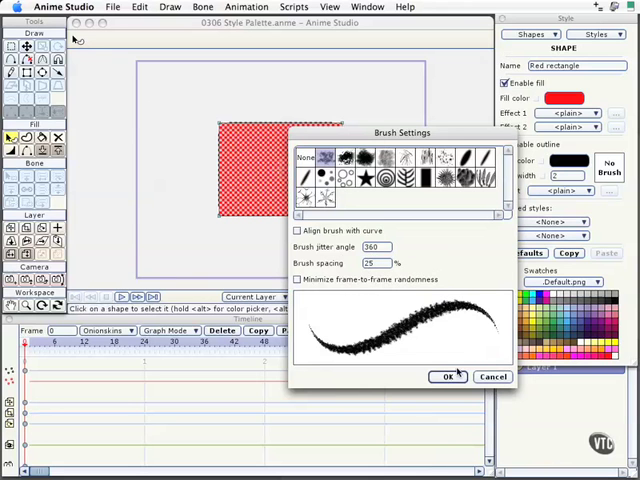
{"action": "left_click", "coordinate": [444, 376]}
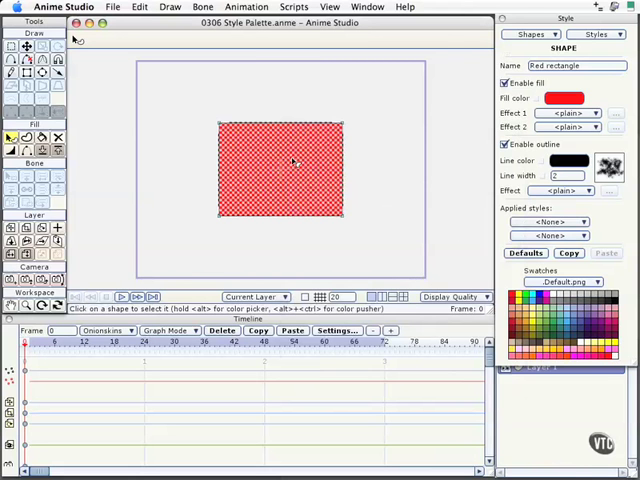
{"action": "mouse_move", "coordinate": [500, 222]}
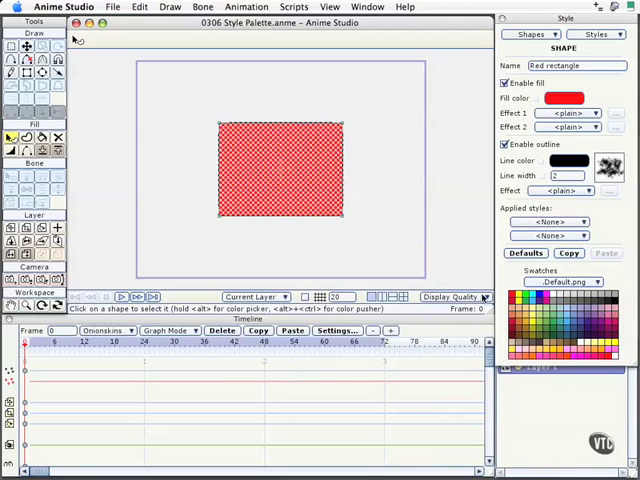
Raise the Display Quality so the rectangle renders as solid red.
{"action": "left_click", "coordinate": [480, 296]}
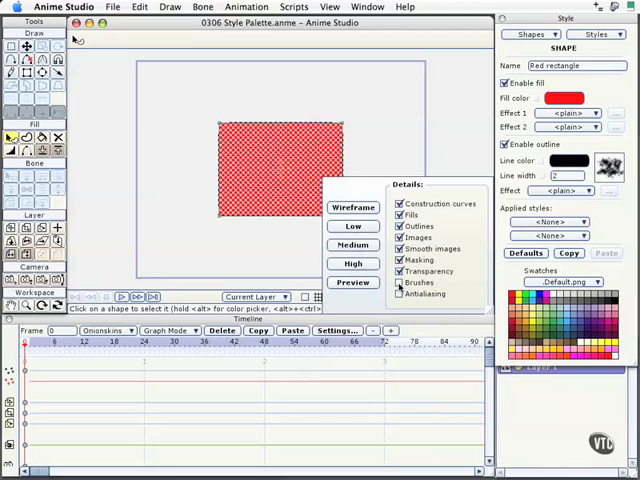
{"action": "left_click", "coordinate": [398, 292]}
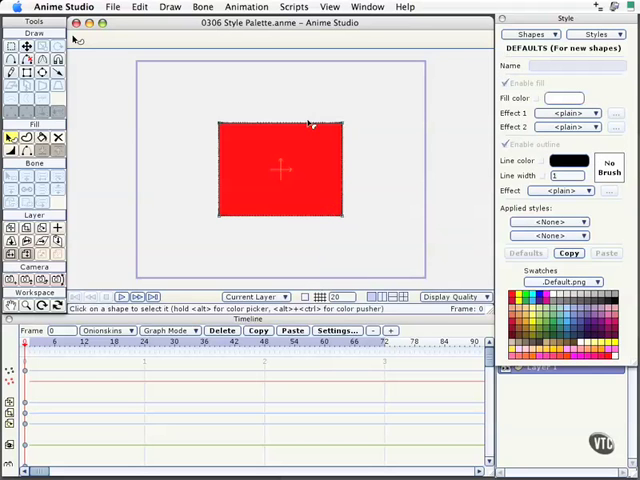
{"action": "mouse_move", "coordinate": [340, 222]}
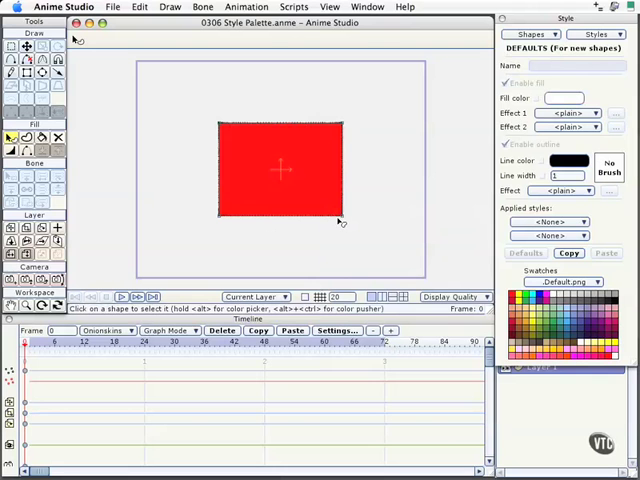
{"action": "mouse_move", "coordinate": [336, 218]}
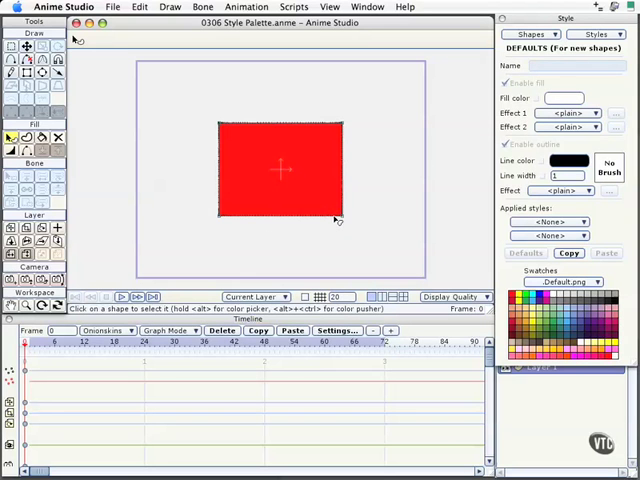
{"action": "mouse_move", "coordinate": [348, 180]}
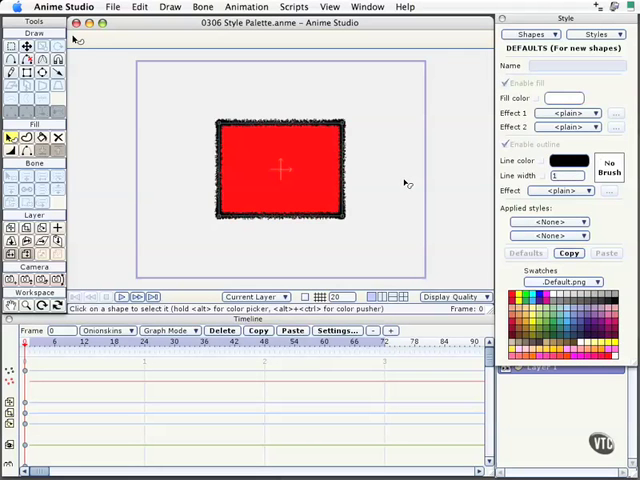
{"action": "mouse_move", "coordinate": [330, 216]}
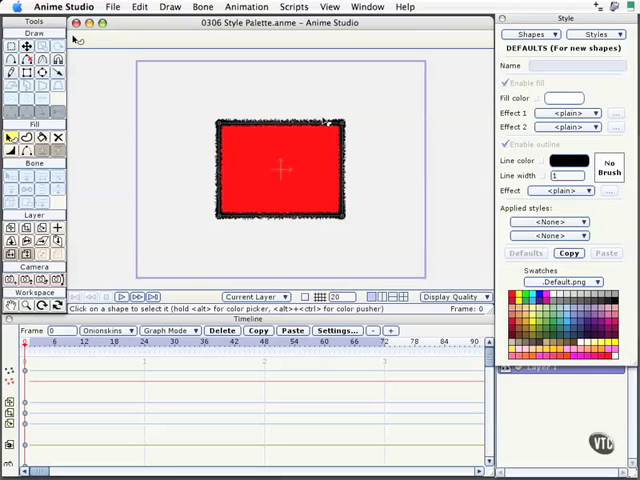
{"action": "mouse_move", "coordinate": [304, 176]}
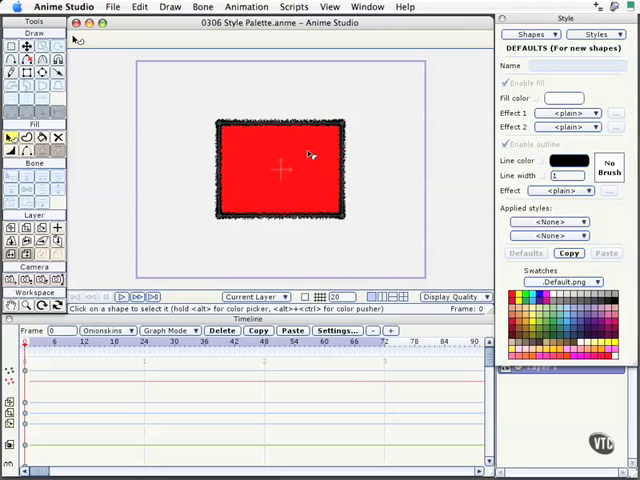
{"action": "mouse_move", "coordinate": [400, 162]}
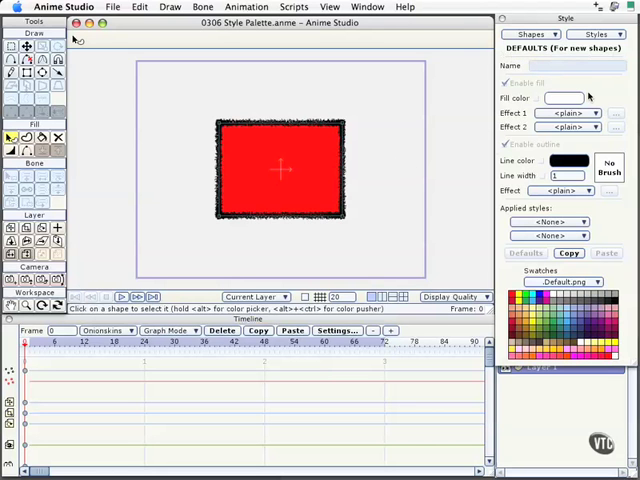
{"action": "mouse_move", "coordinate": [300, 190]}
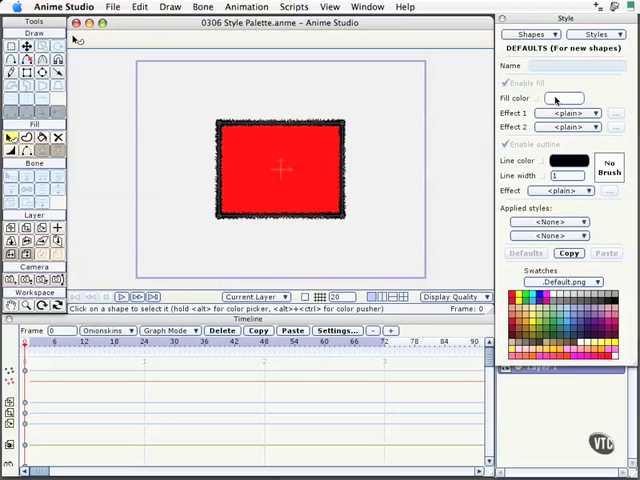
Set the default fill colour for new shapes to a green shade.
{"action": "left_click", "coordinate": [564, 160]}
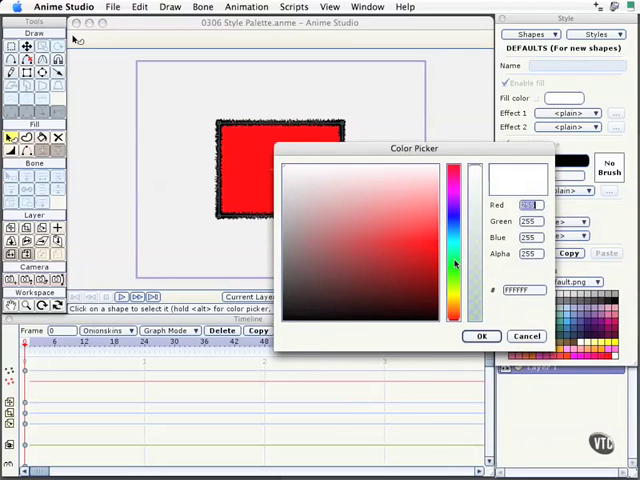
{"action": "left_click", "coordinate": [370, 252]}
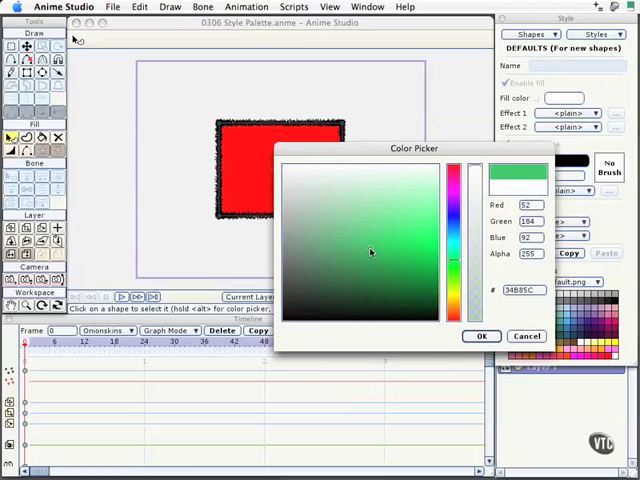
{"action": "left_click", "coordinate": [392, 258]}
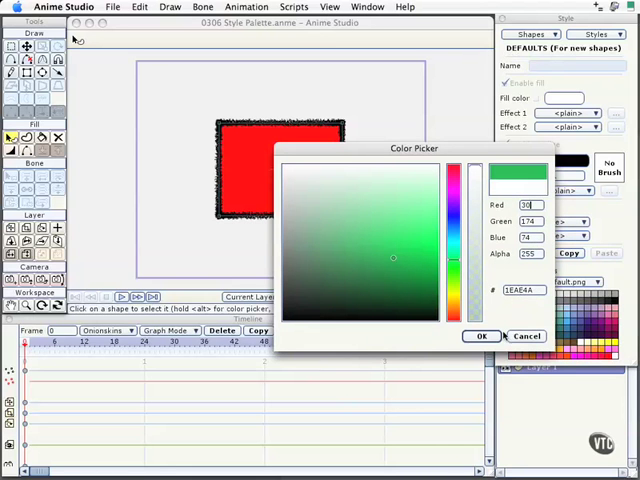
{"action": "left_click", "coordinate": [480, 336]}
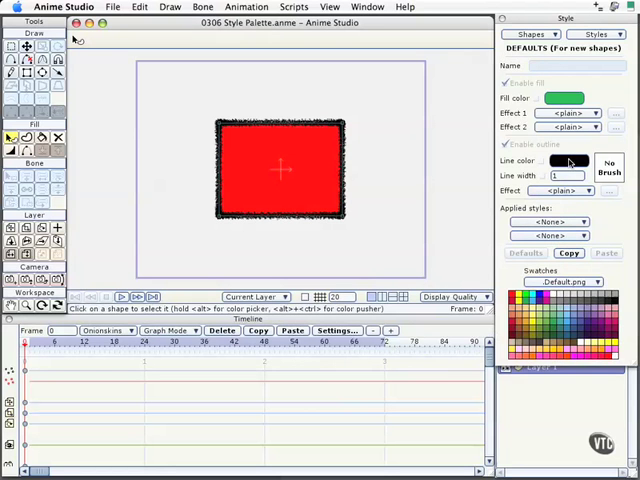
Try a different default outline colour, then cancel to keep it black.
{"action": "left_click", "coordinate": [566, 160]}
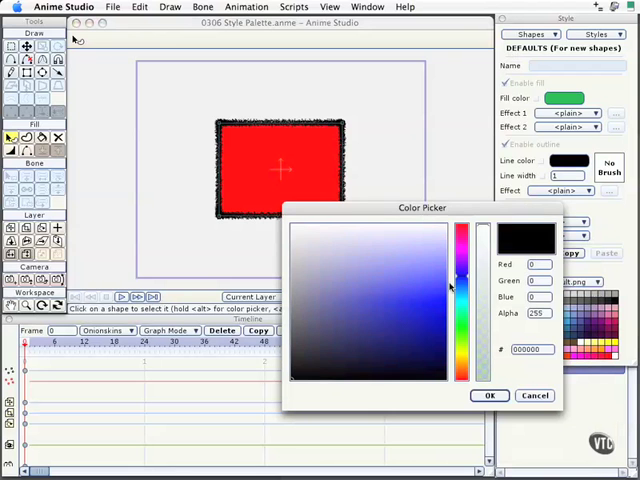
{"action": "left_click", "coordinate": [352, 312]}
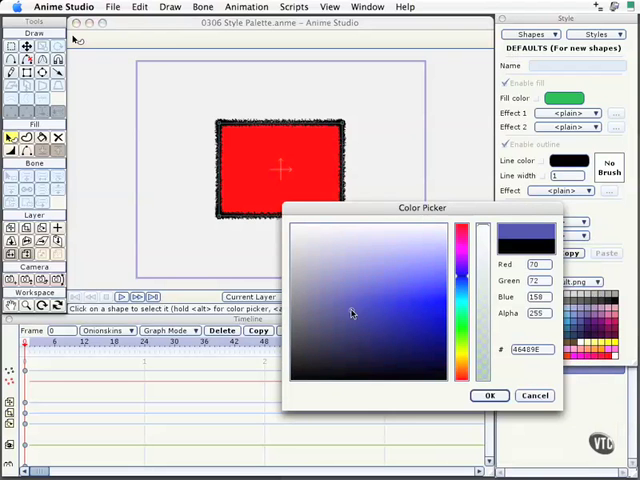
{"action": "left_click", "coordinate": [490, 396]}
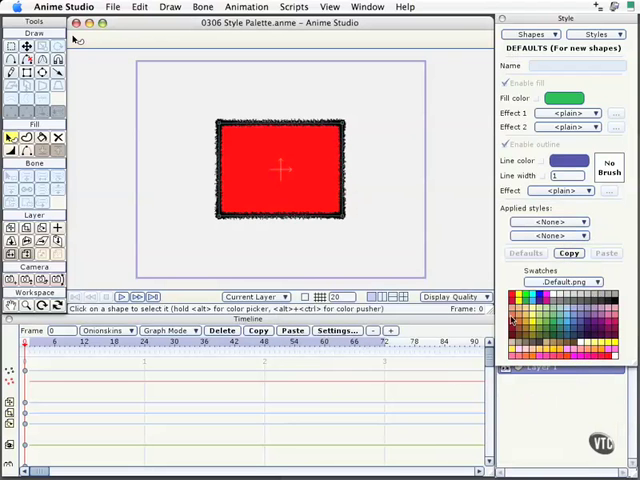
Pick a brush for the default outline of new shapes and confirm it.
{"action": "left_click", "coordinate": [616, 168]}
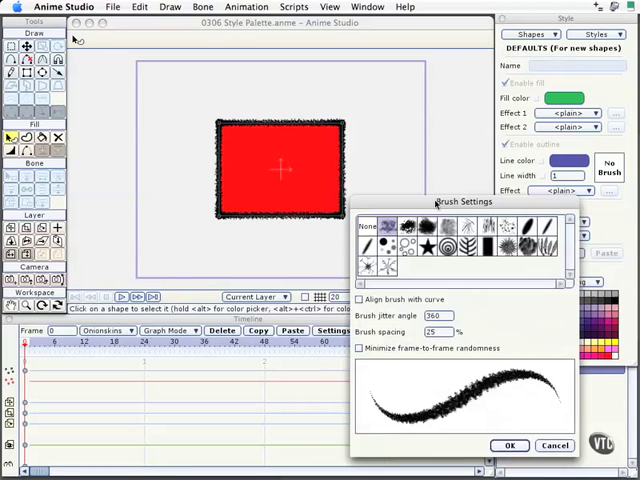
{"action": "left_click", "coordinate": [508, 444]}
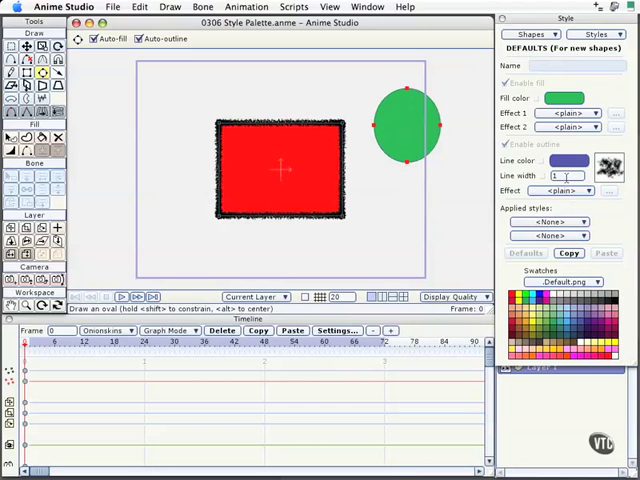
List the document's named shapes, showing Red rectangle, after drawing the green oval.
{"action": "left_click", "coordinate": [524, 36]}
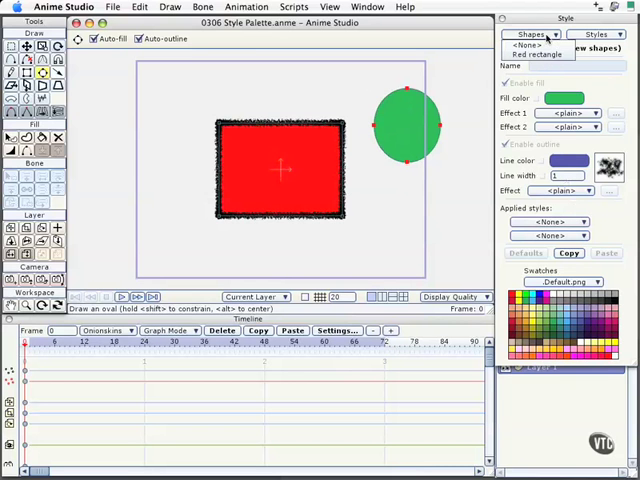